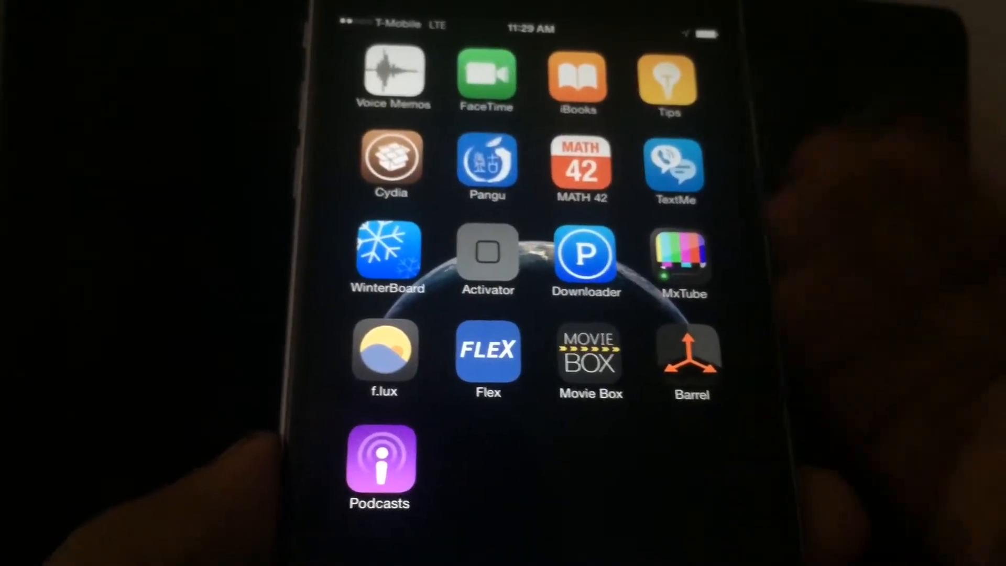
Launch f.lux from its home-screen icon, opening the location map.
click(383, 352)
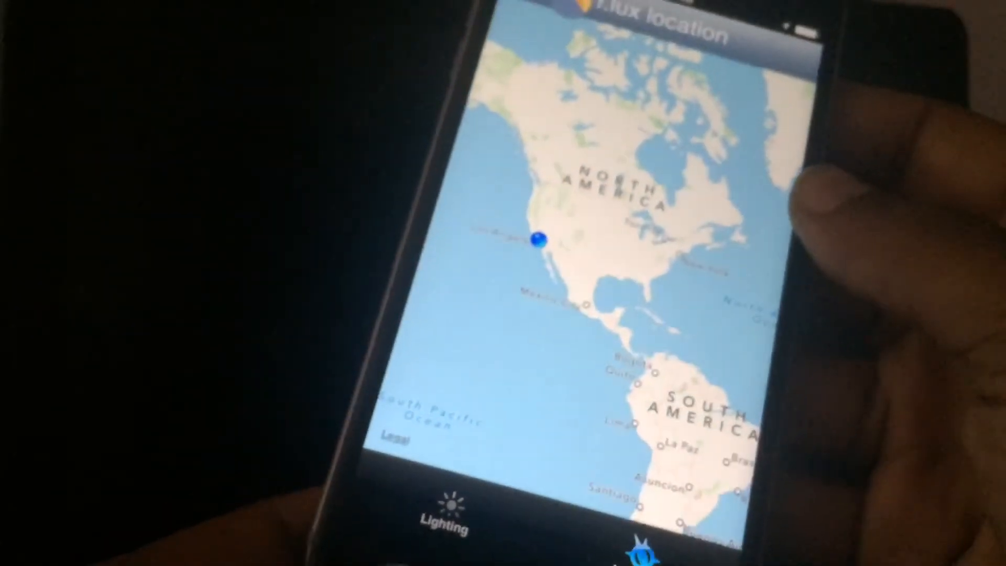
Switch f.lux to the Lighting tab showing night and daytime temperature sliders.
click(447, 500)
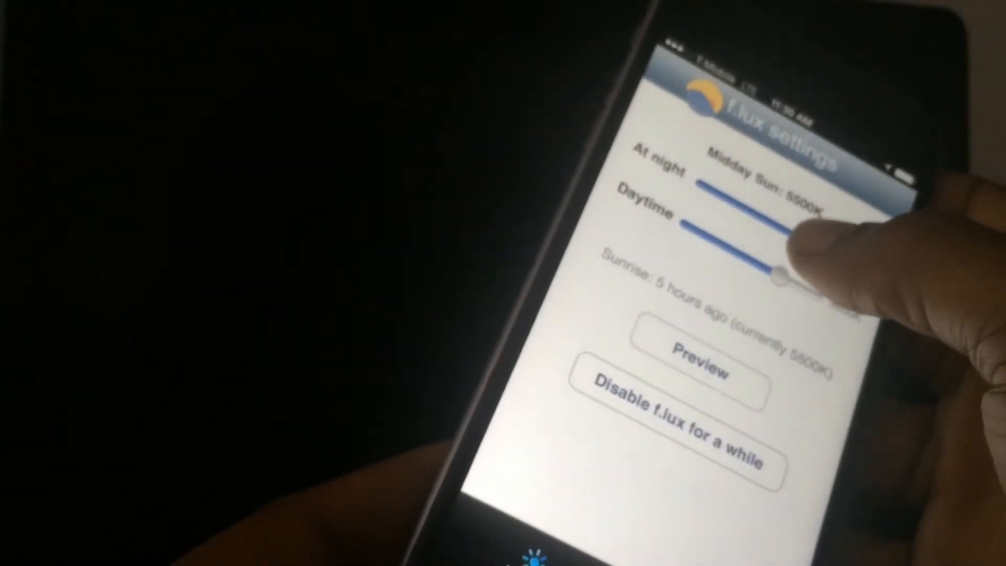
Drag the At night and Daytime sliders left, bringing daytime from 5500K to 5000K.
drag(782, 269, 798, 228)
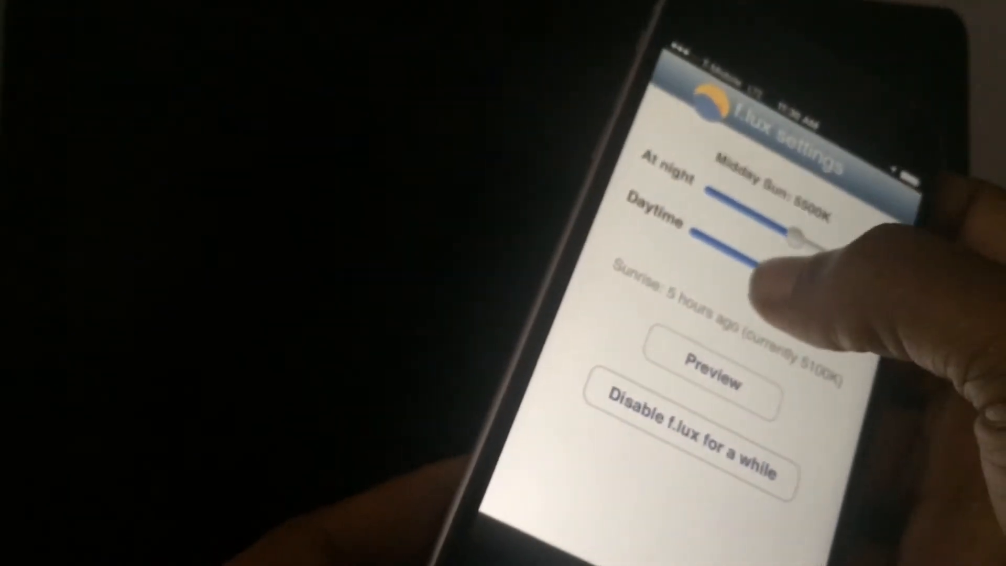
drag(798, 237, 777, 218)
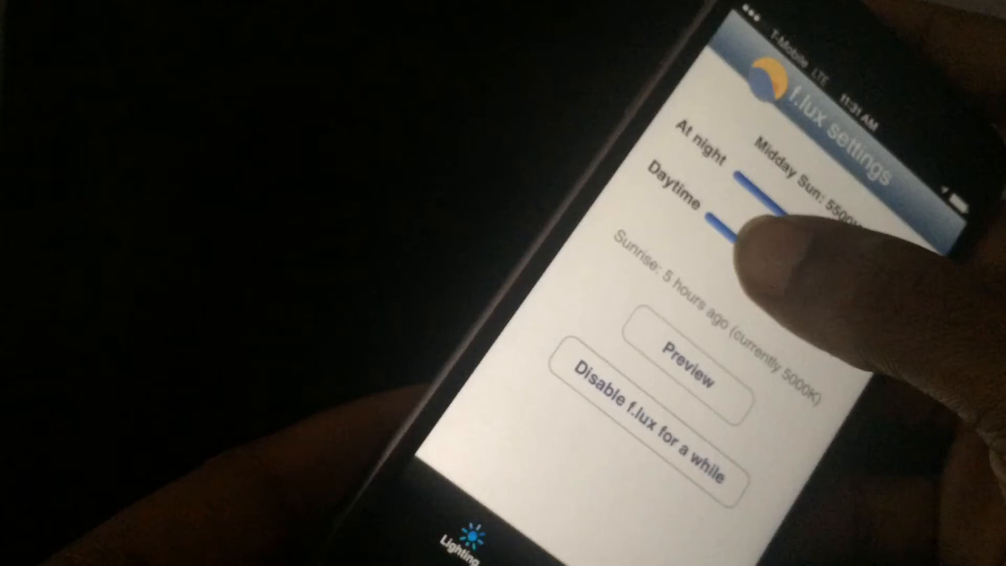
drag(725, 231, 776, 276)
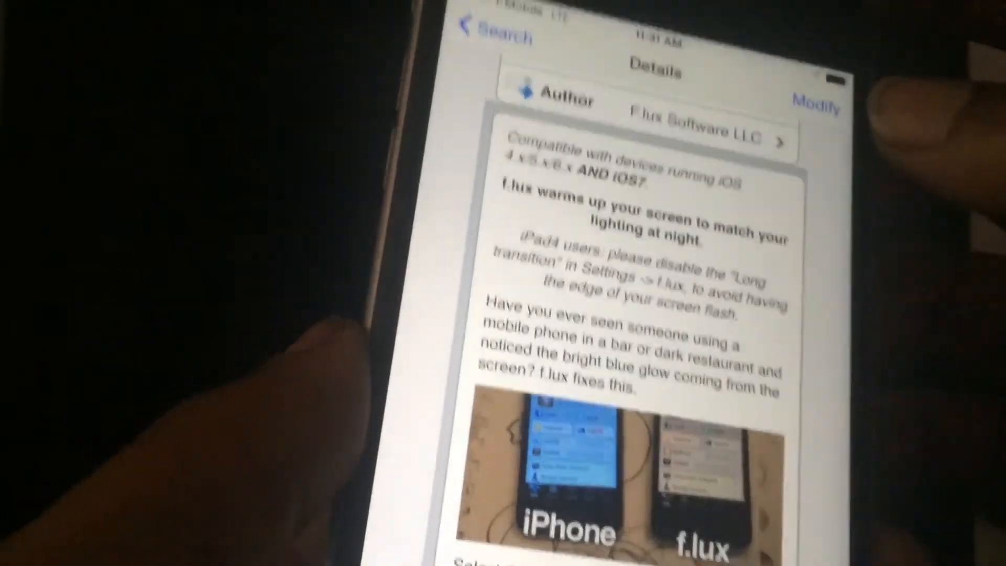
Scroll the f.lux Cydia description to the sunset warming and blue light research.
scroll(down, 3)
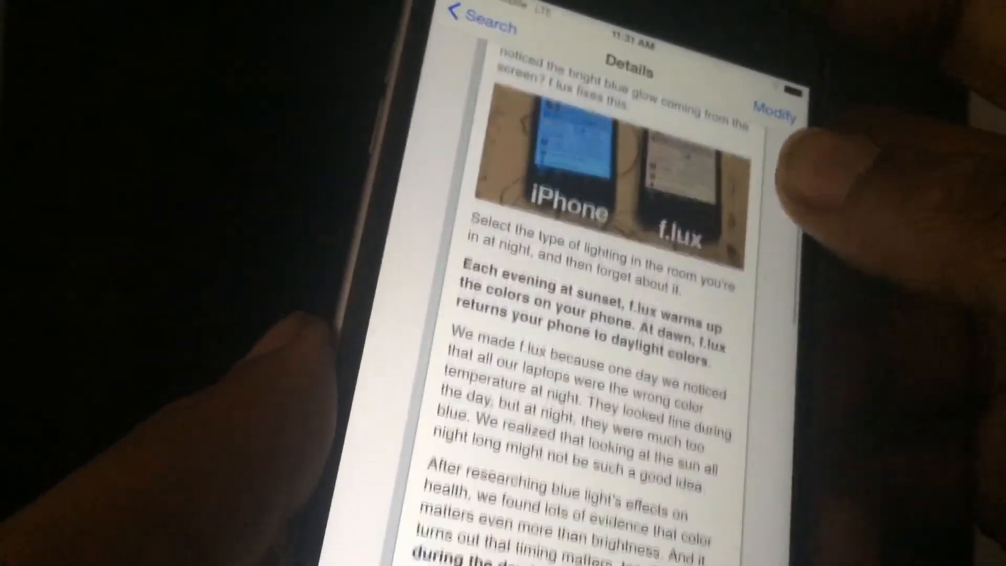
scroll(down, 3)
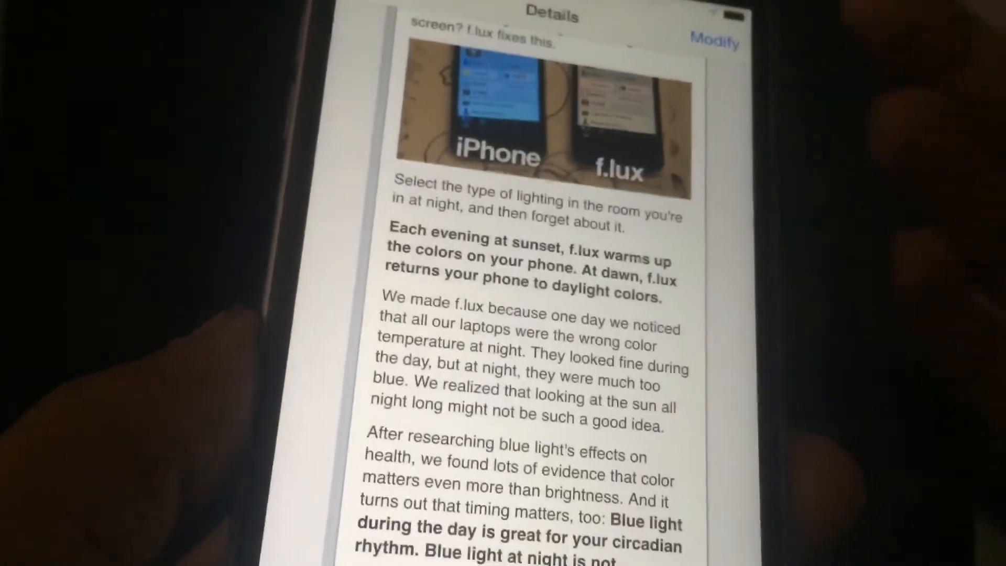